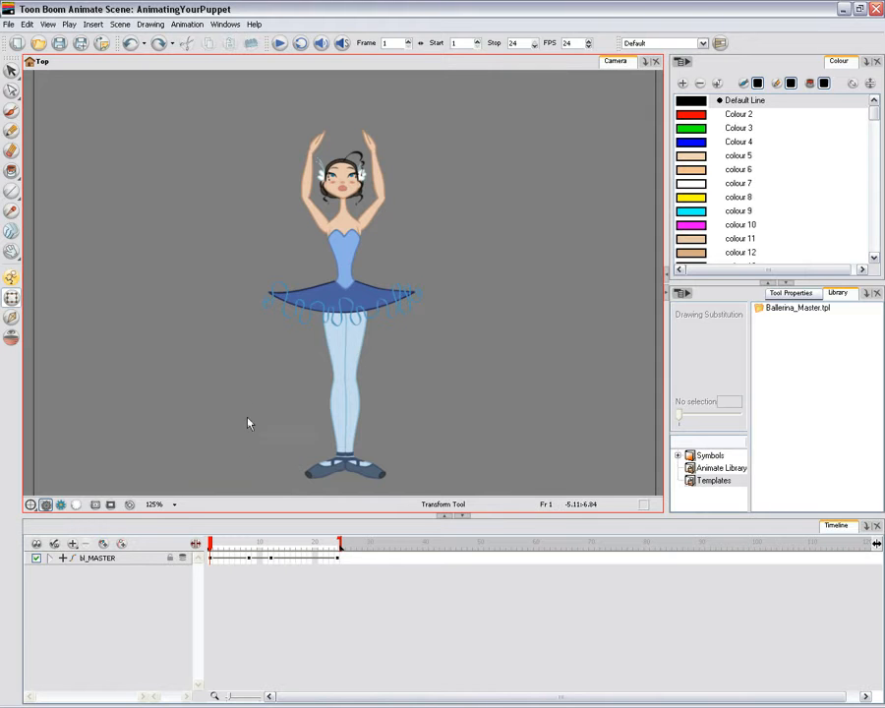
# Convert the ballerina's master-layer keyframes to stop-motion keyframes and play the animation back
pyautogui.click(187, 23)
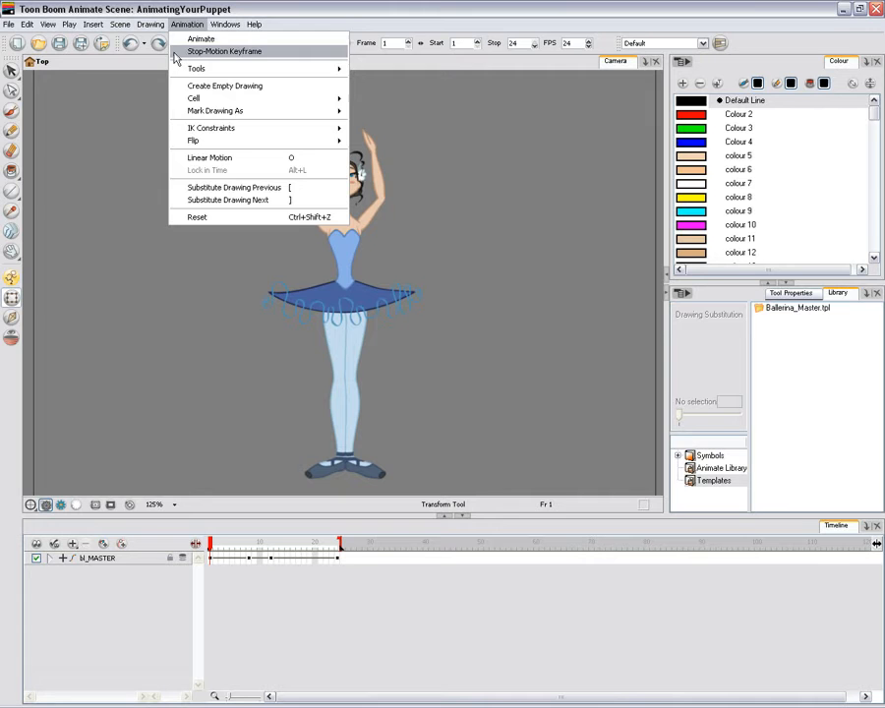
pyautogui.click(200, 39)
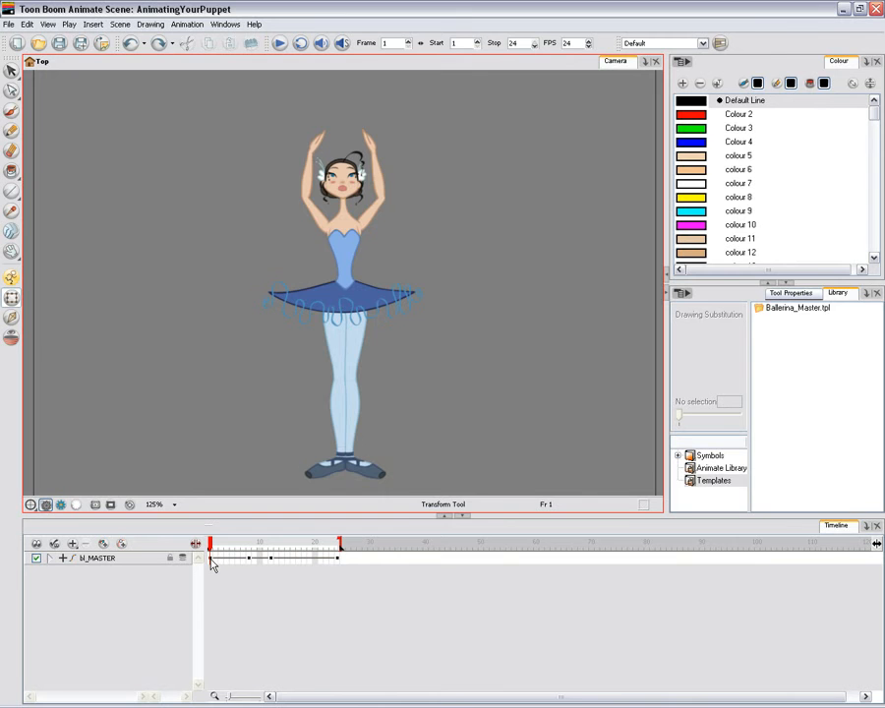
pyautogui.rightClick(212, 558)
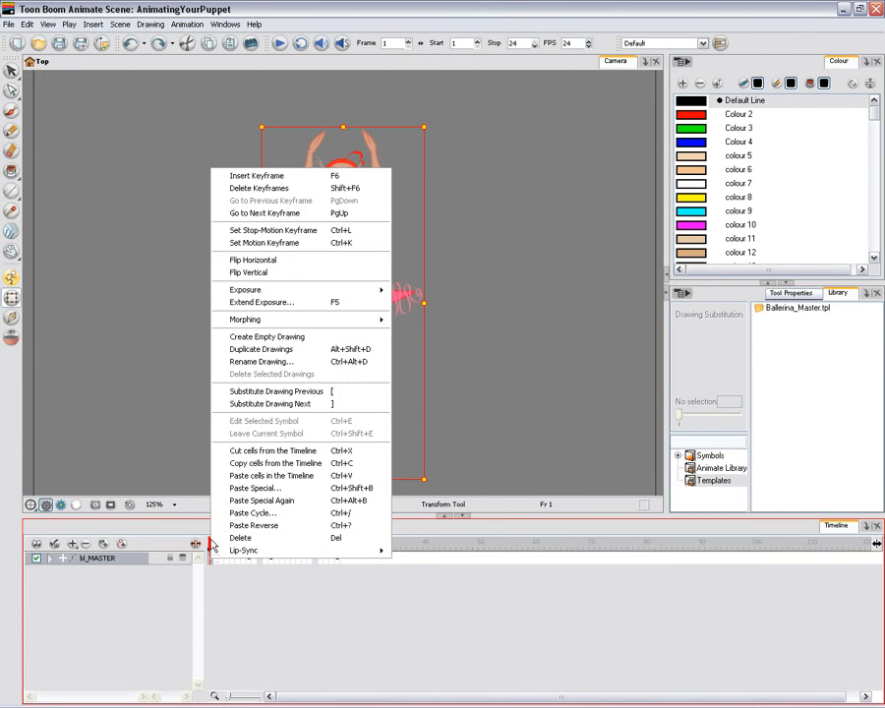
pyautogui.moveTo(273, 230)
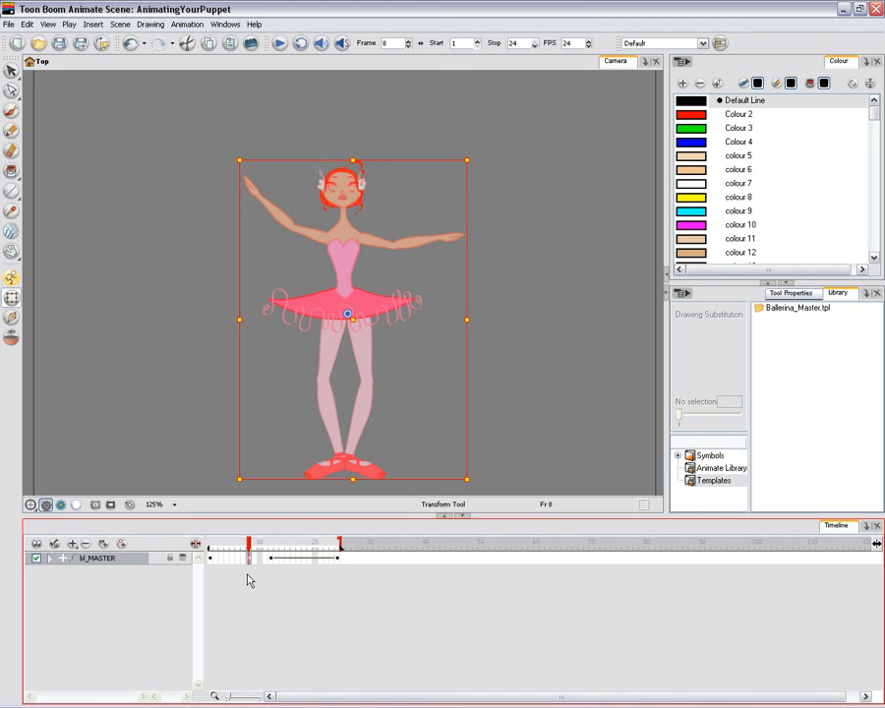
pyautogui.click(276, 558)
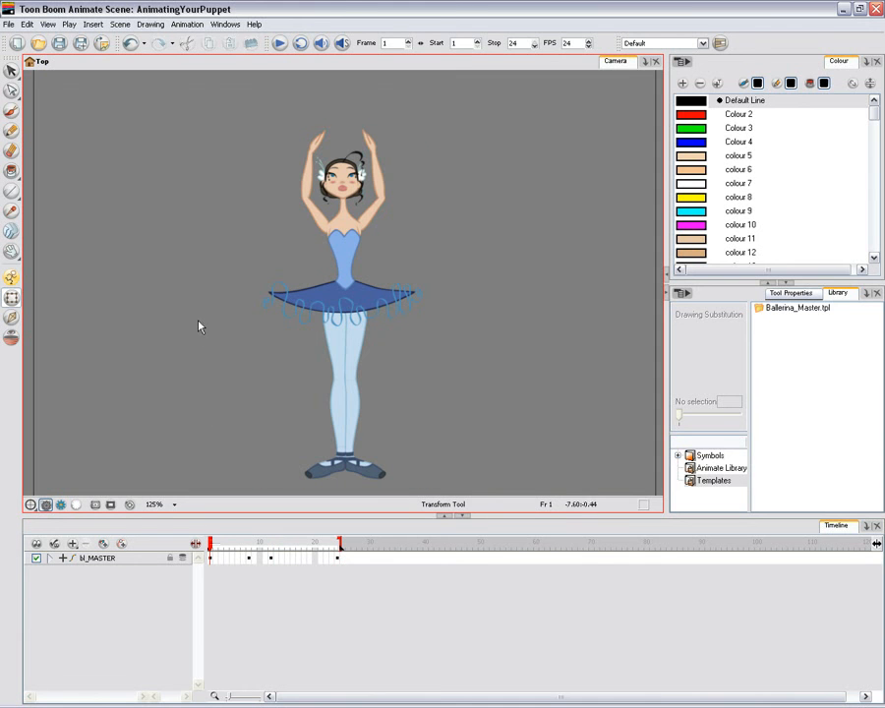
pyautogui.click(279, 43)
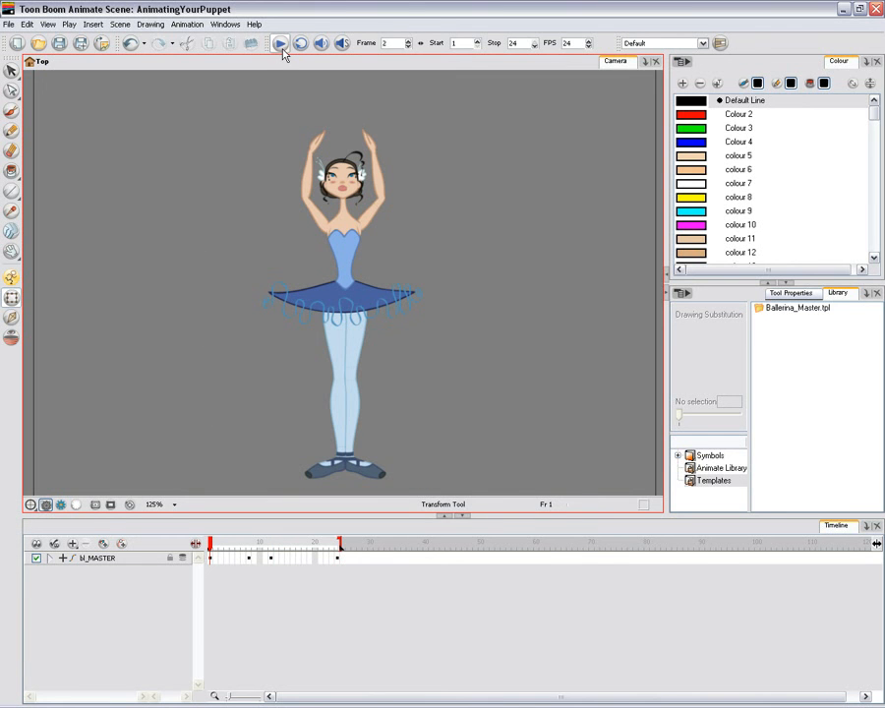